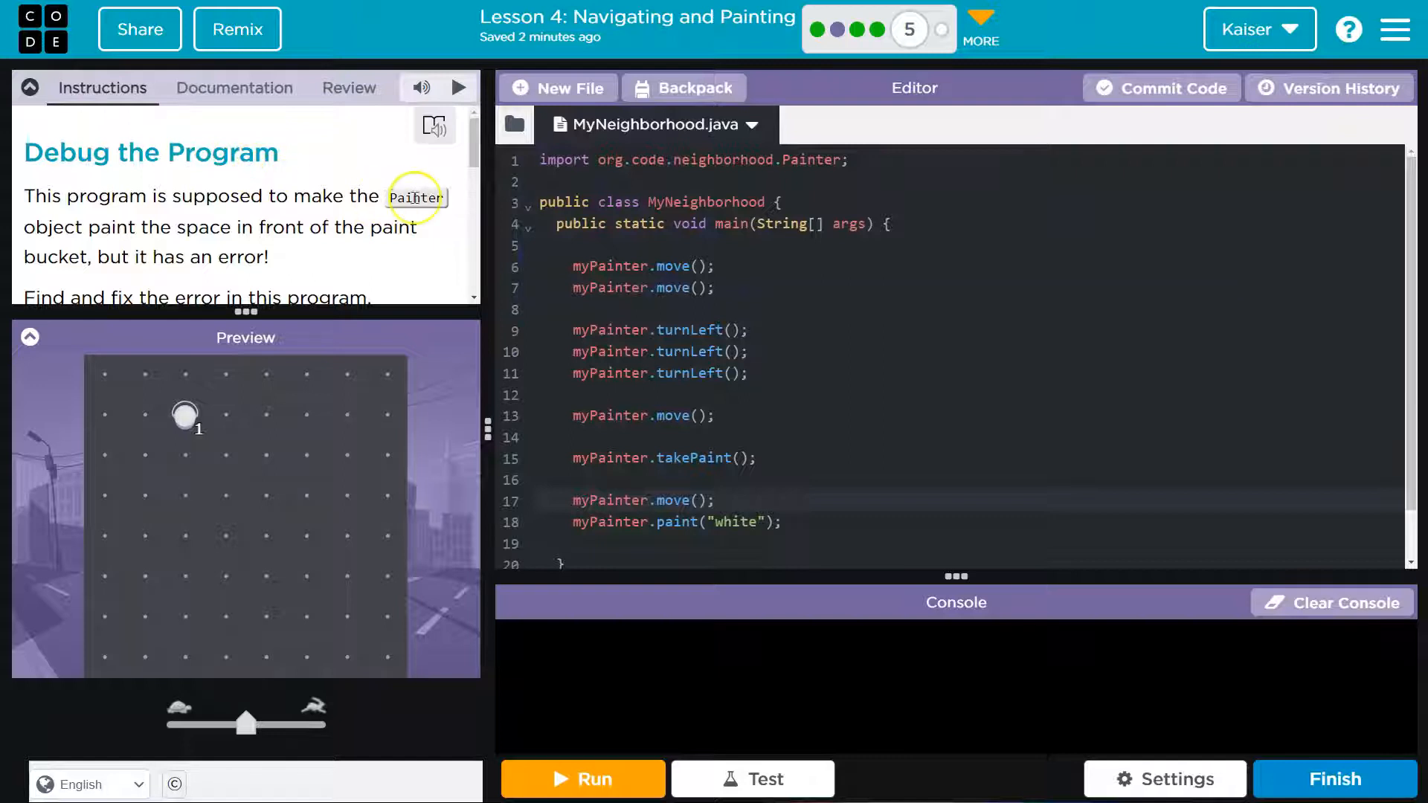
pyautogui.moveTo(405, 219)
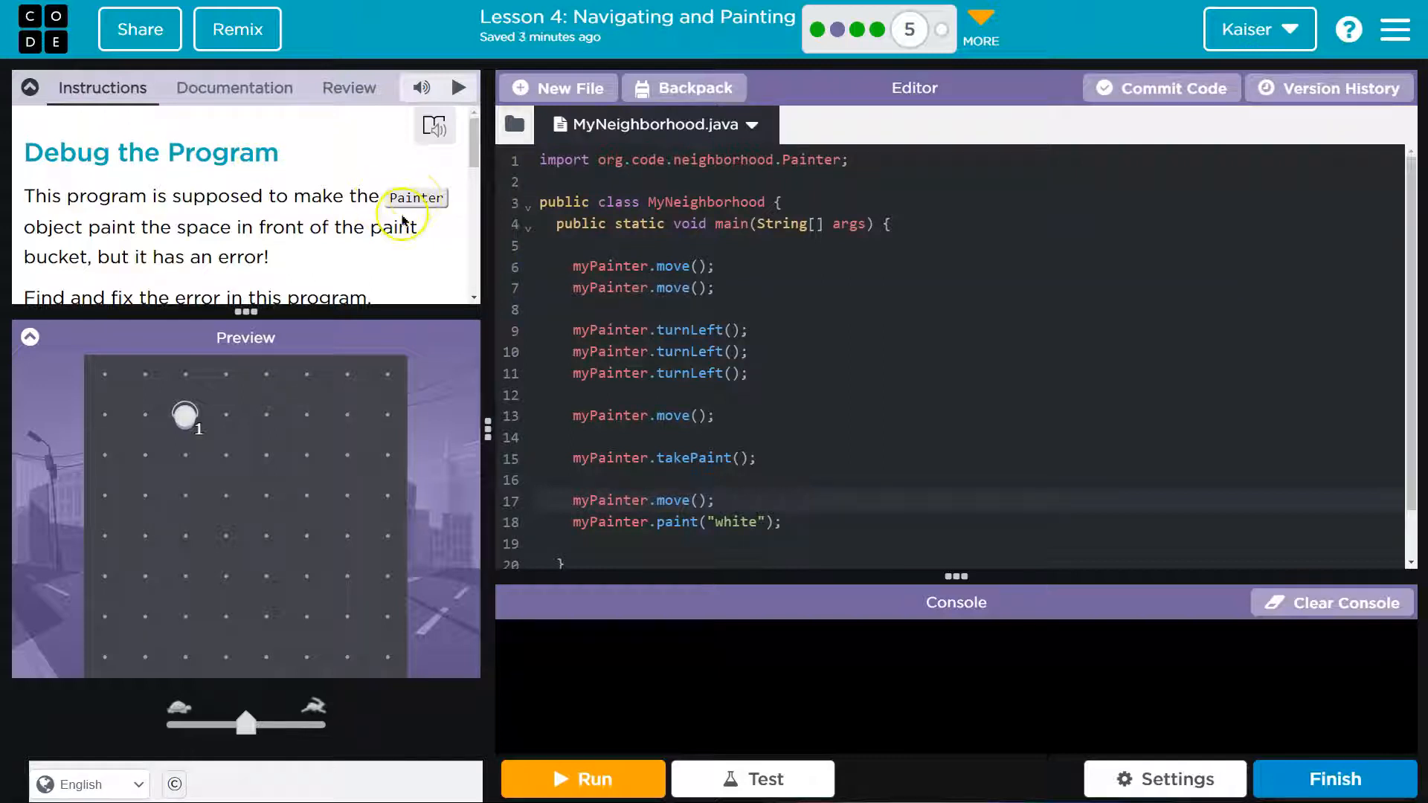
pyautogui.moveTo(558, 734)
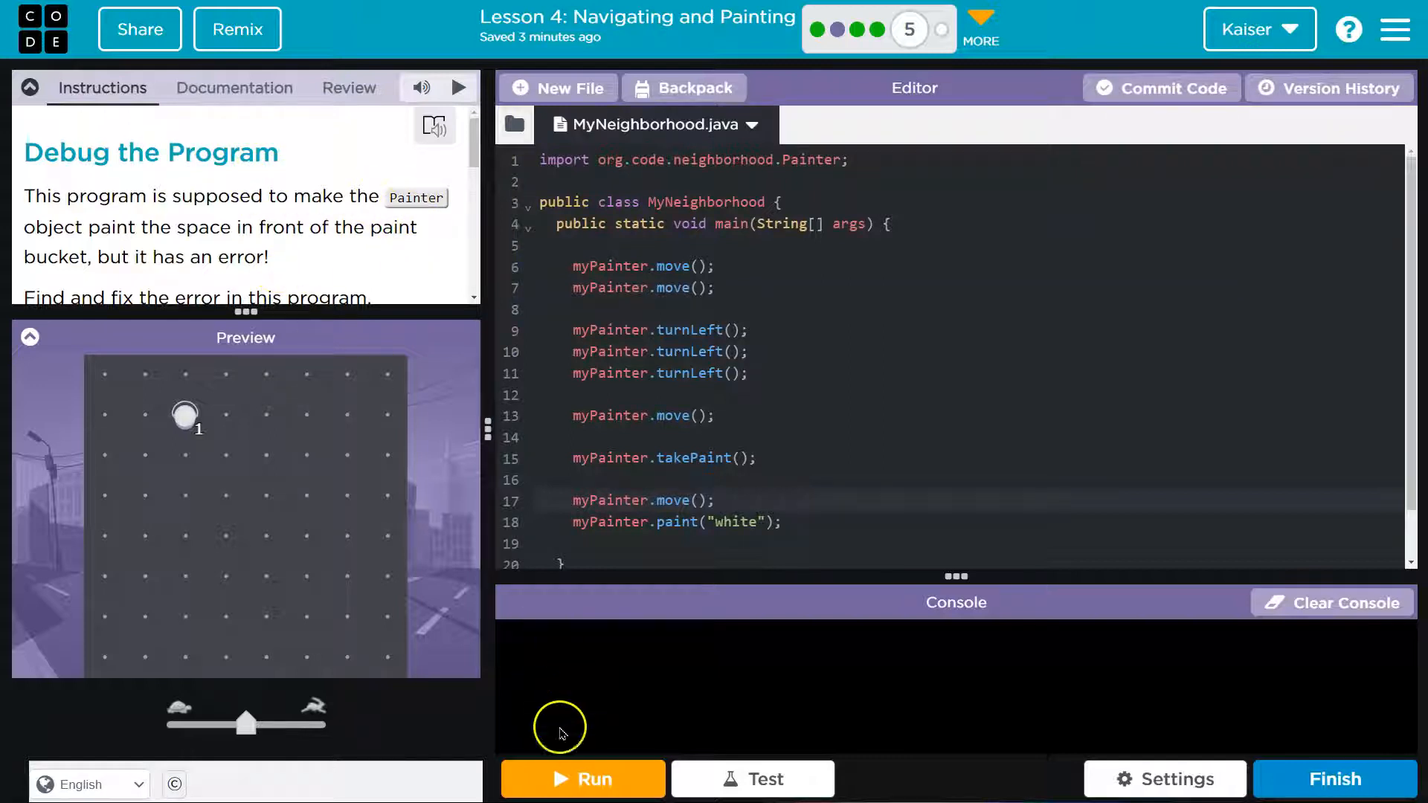
# Run the unedited program so the Console lists 'cannot find symbol' errors for myPainter
pyautogui.click(583, 779)
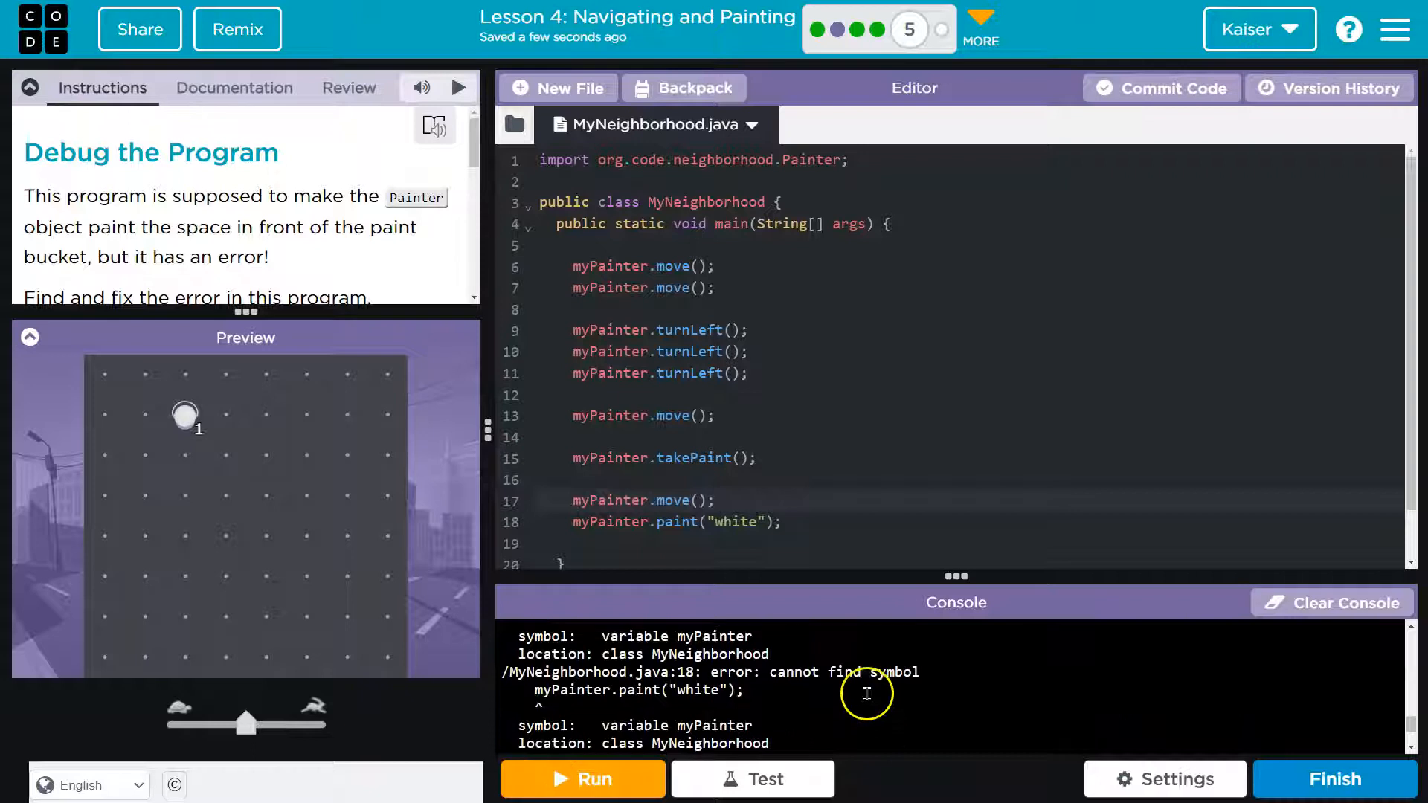
pyautogui.moveTo(749, 692)
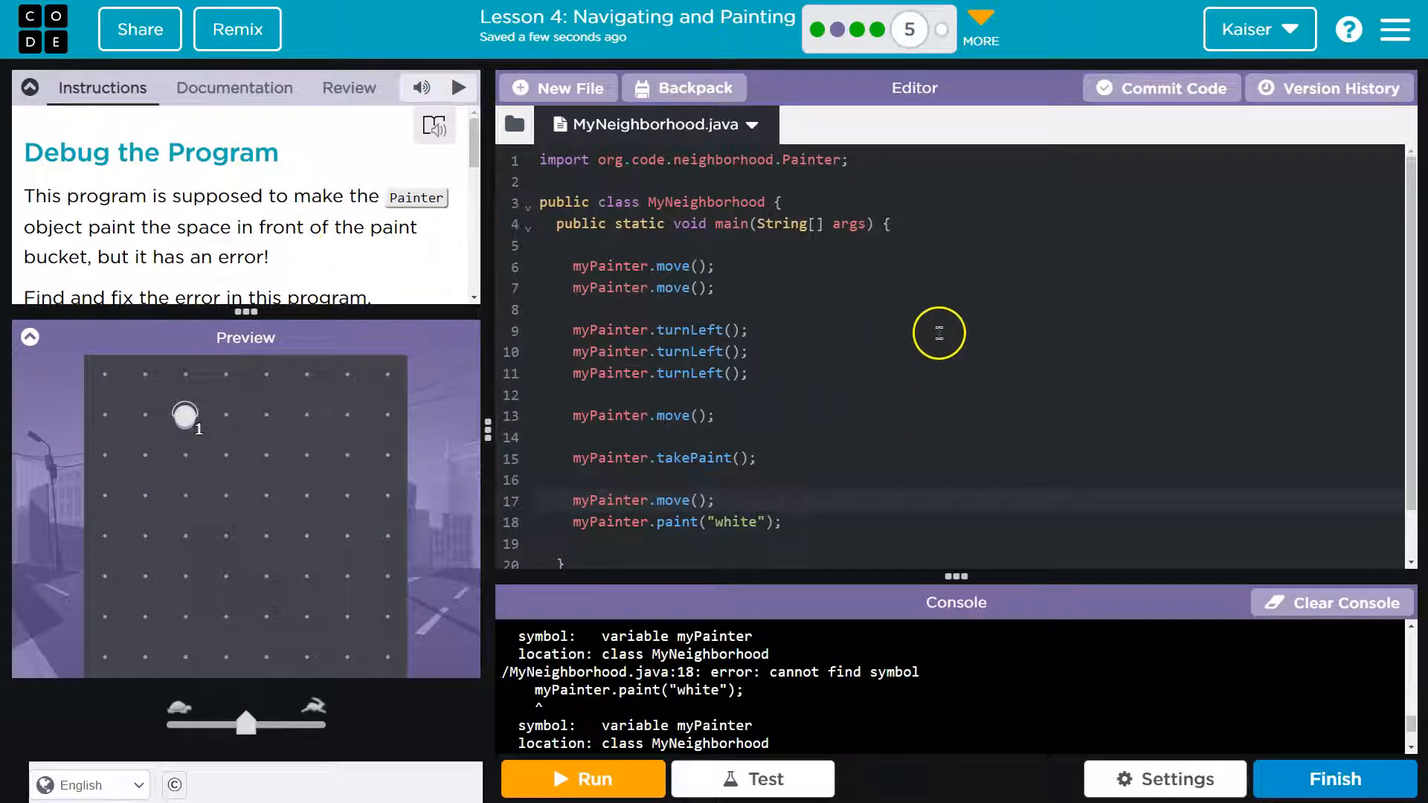
pyautogui.moveTo(638, 306)
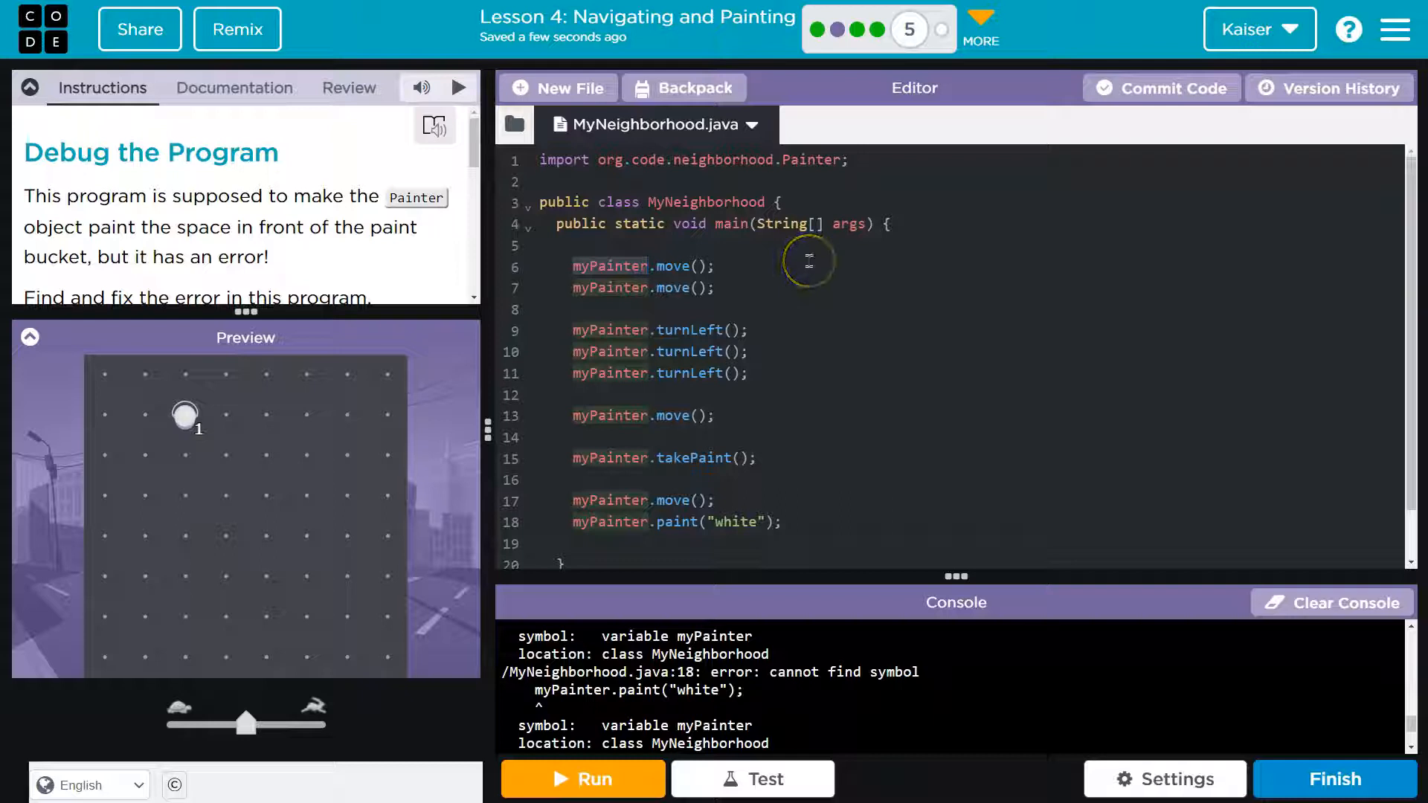
pyautogui.moveTo(826, 206)
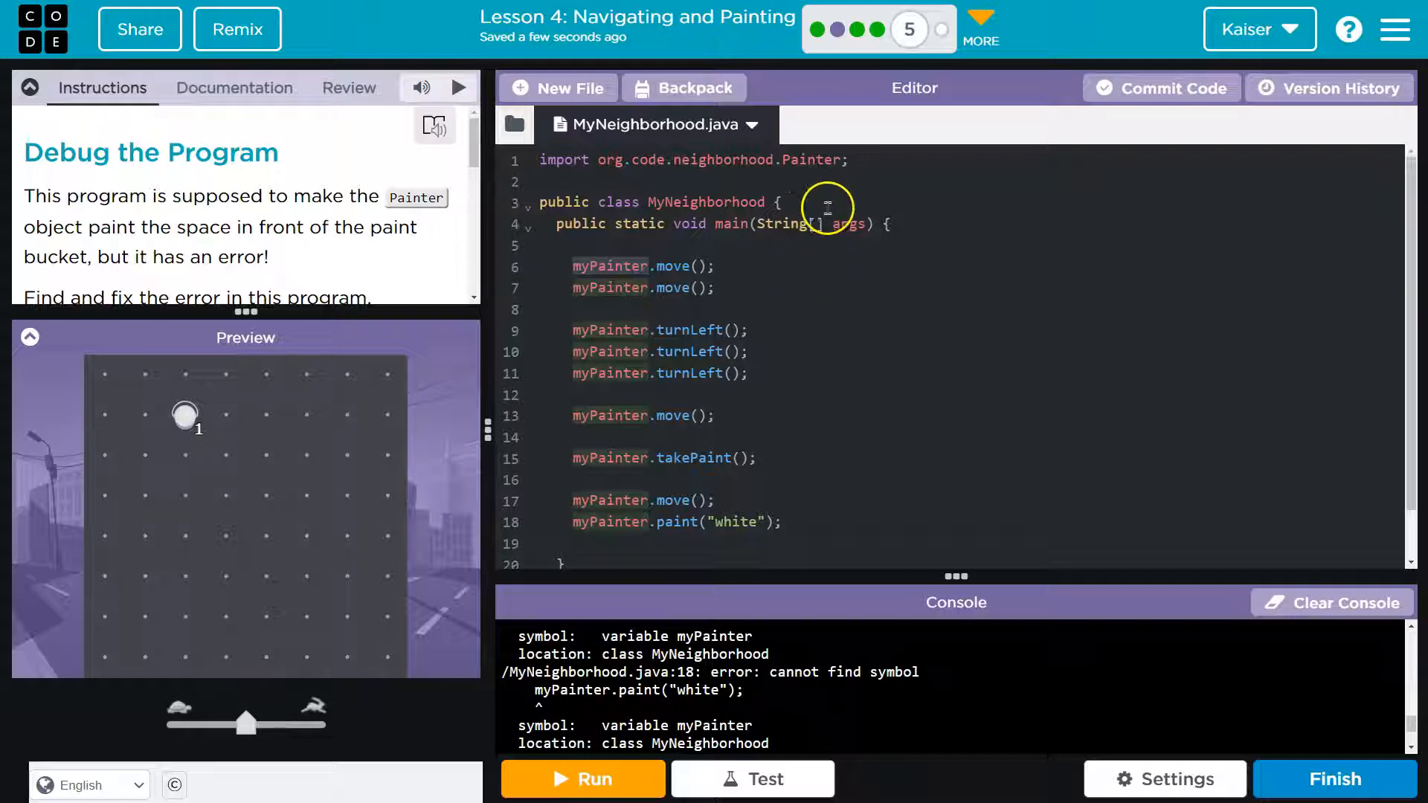
pyautogui.moveTo(753, 253)
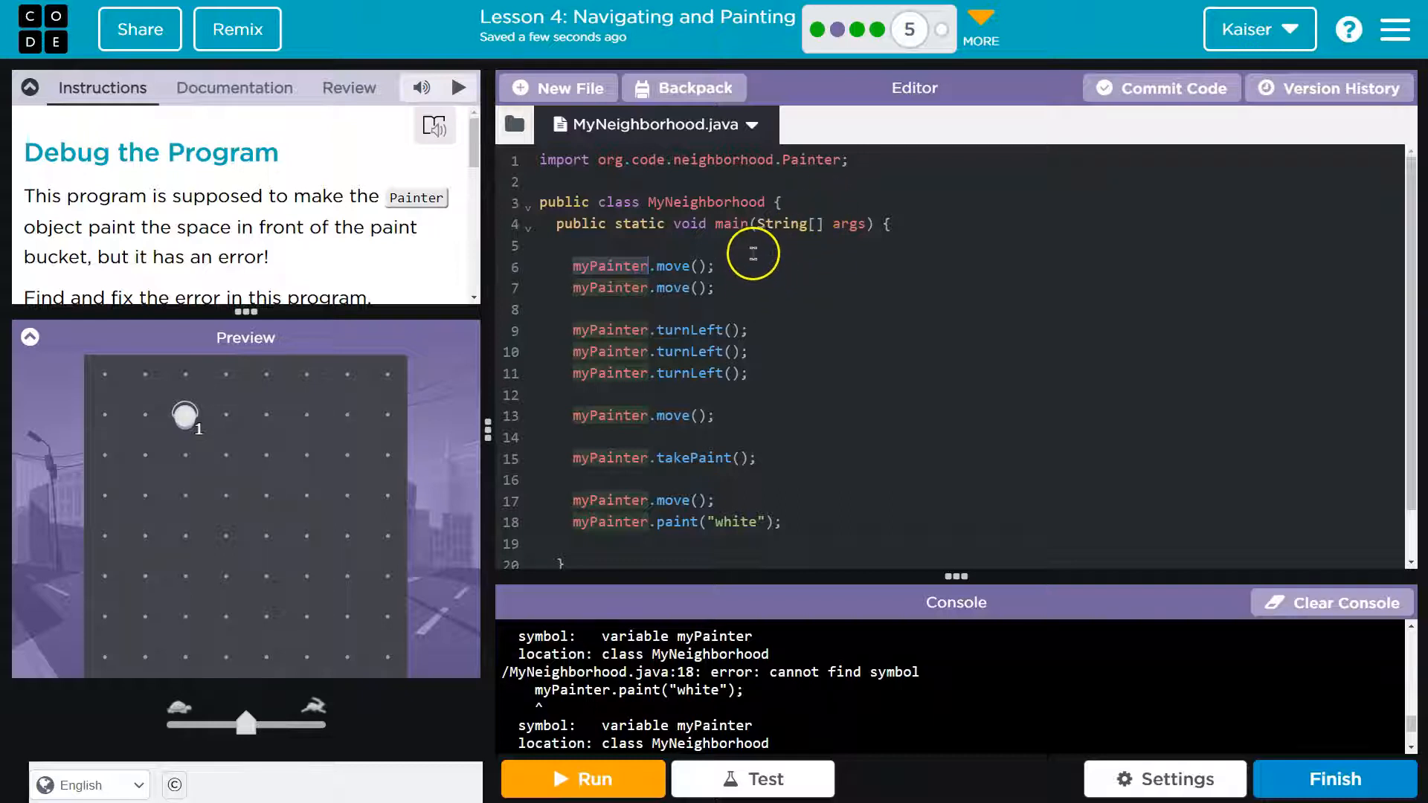
pyautogui.moveTo(908, 29)
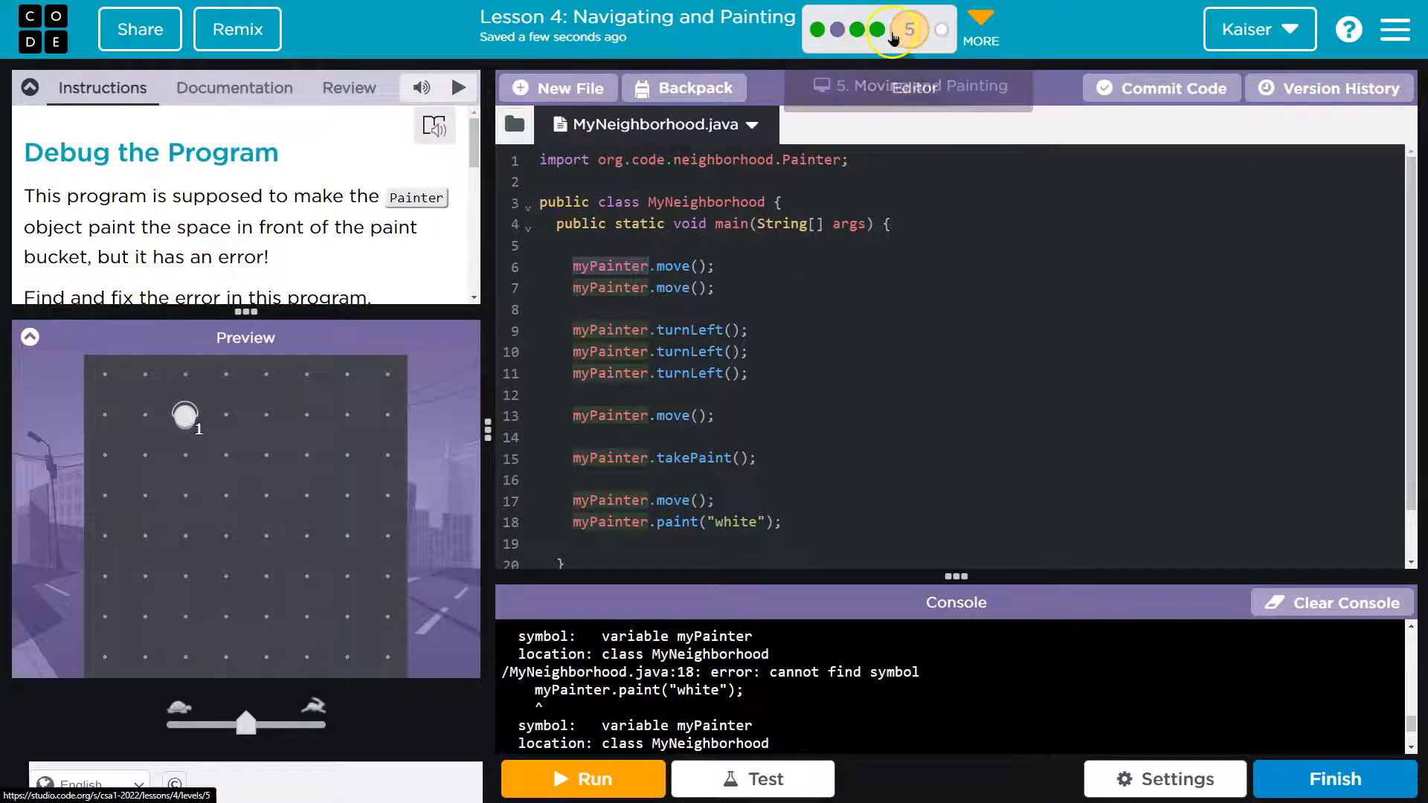
pyautogui.moveTo(879, 33)
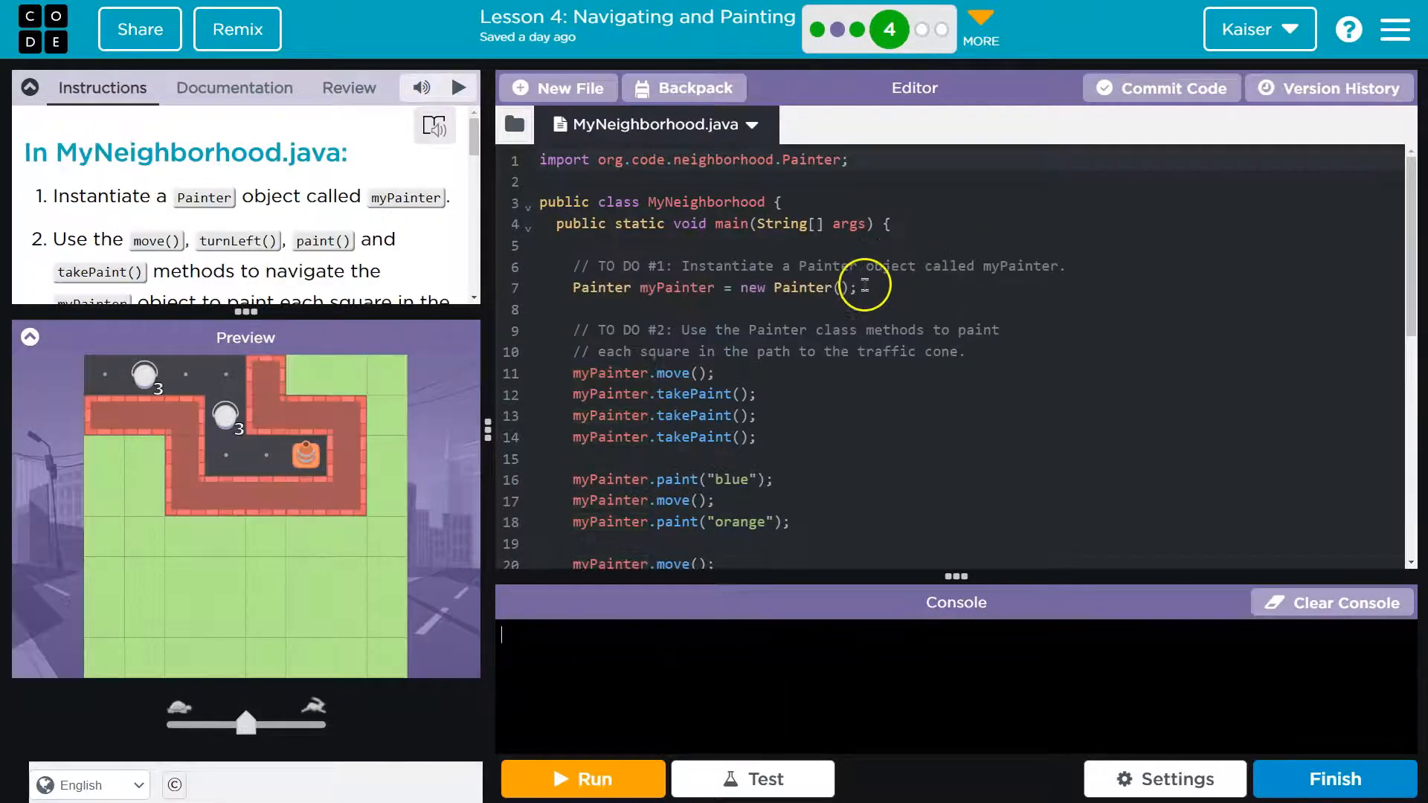
pyautogui.scroll(-3)
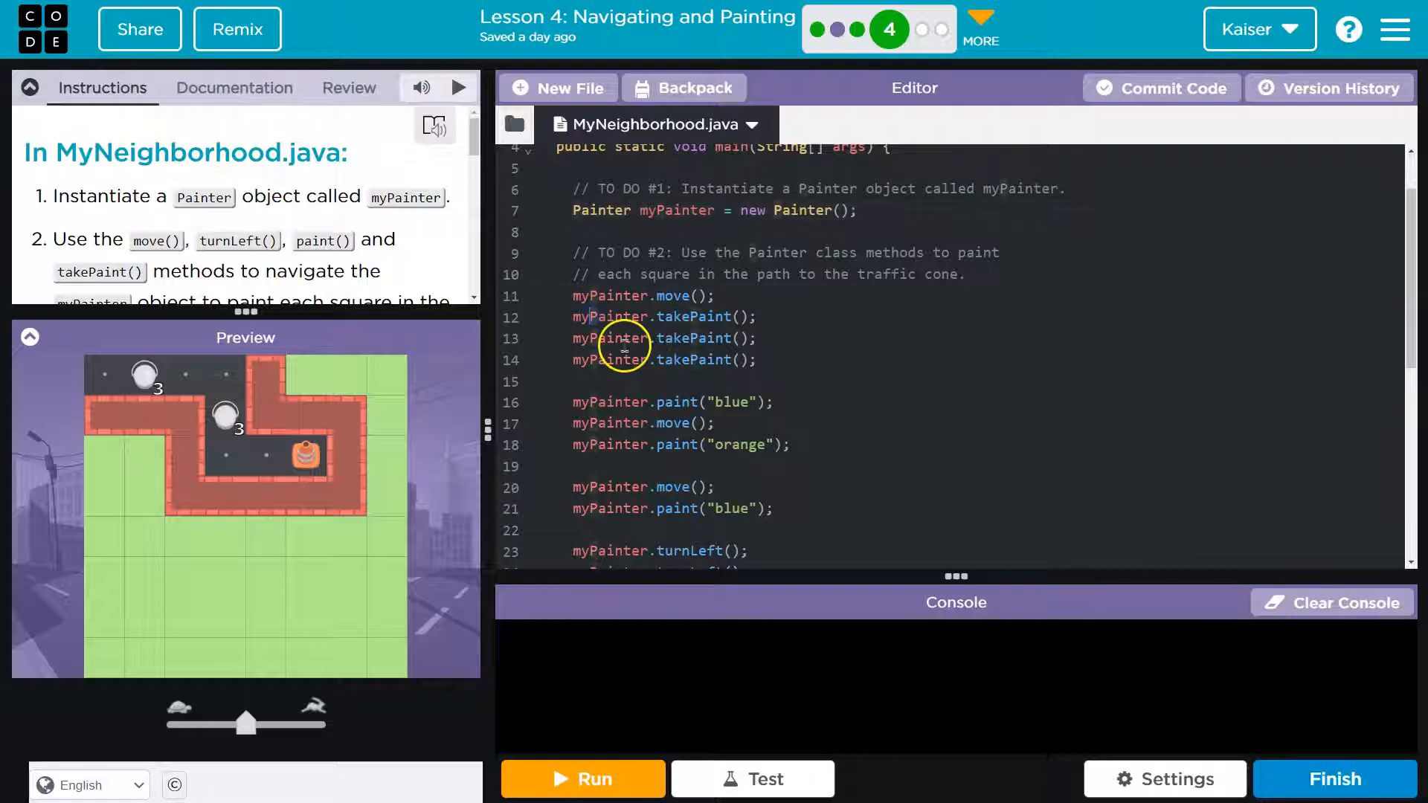
pyautogui.scroll(3)
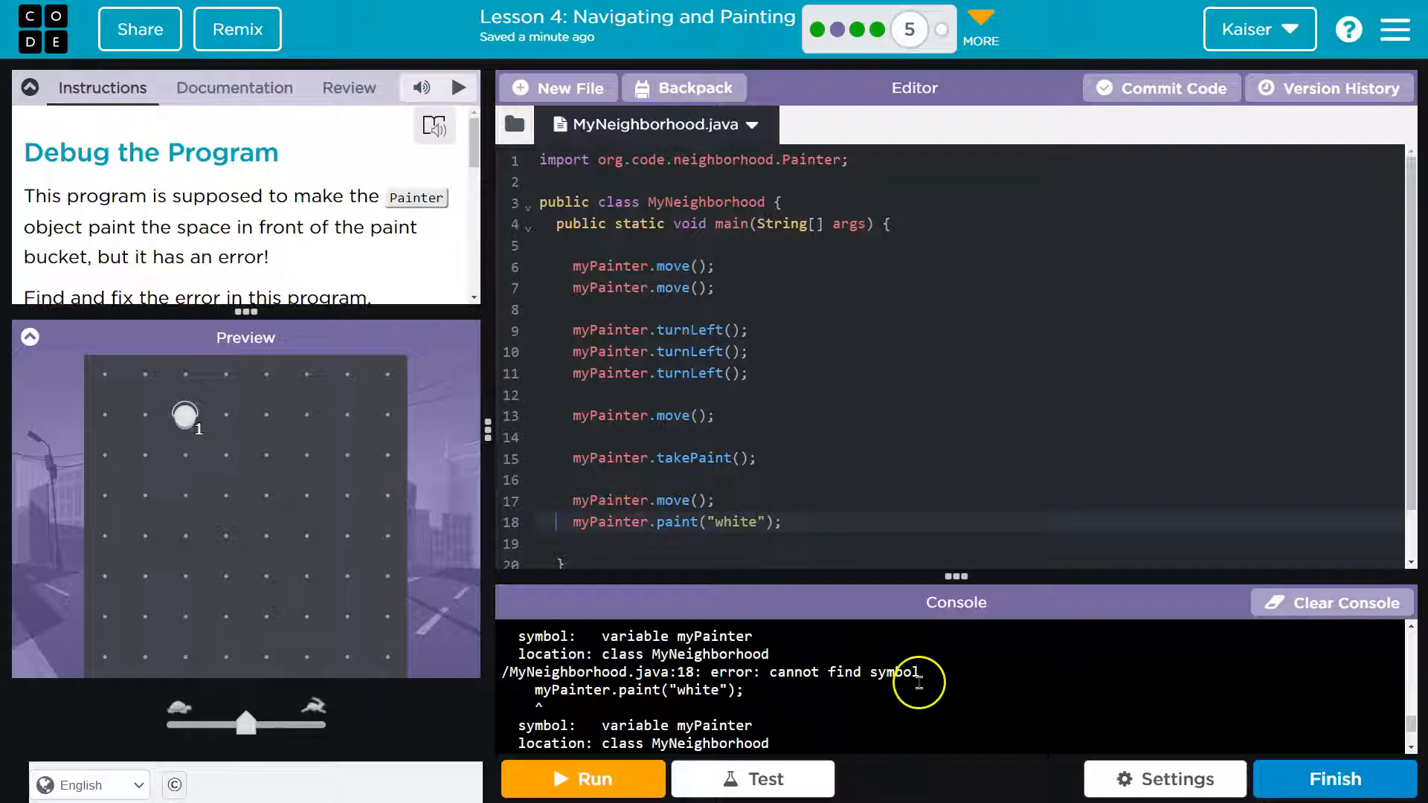
pyautogui.moveTo(789, 507)
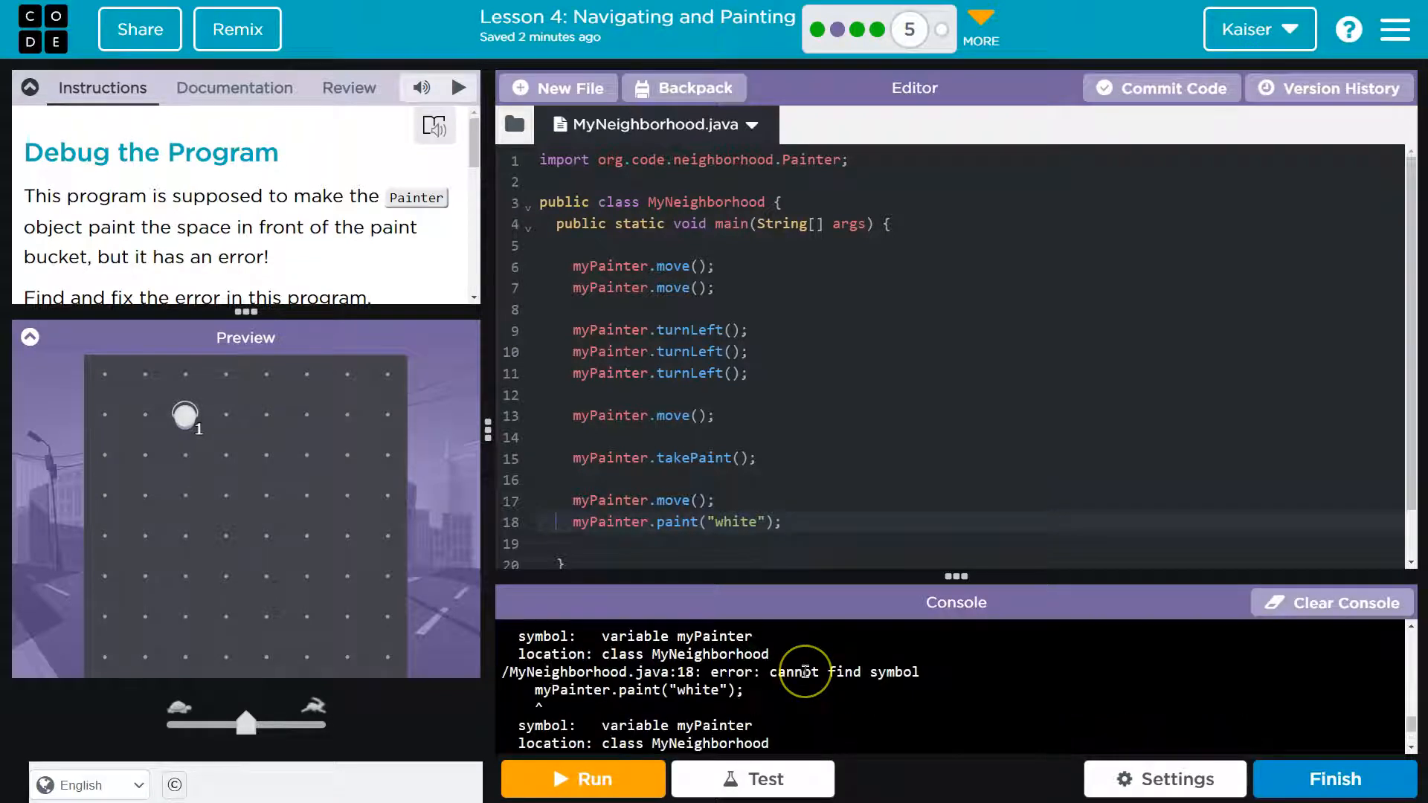
pyautogui.moveTo(814, 522)
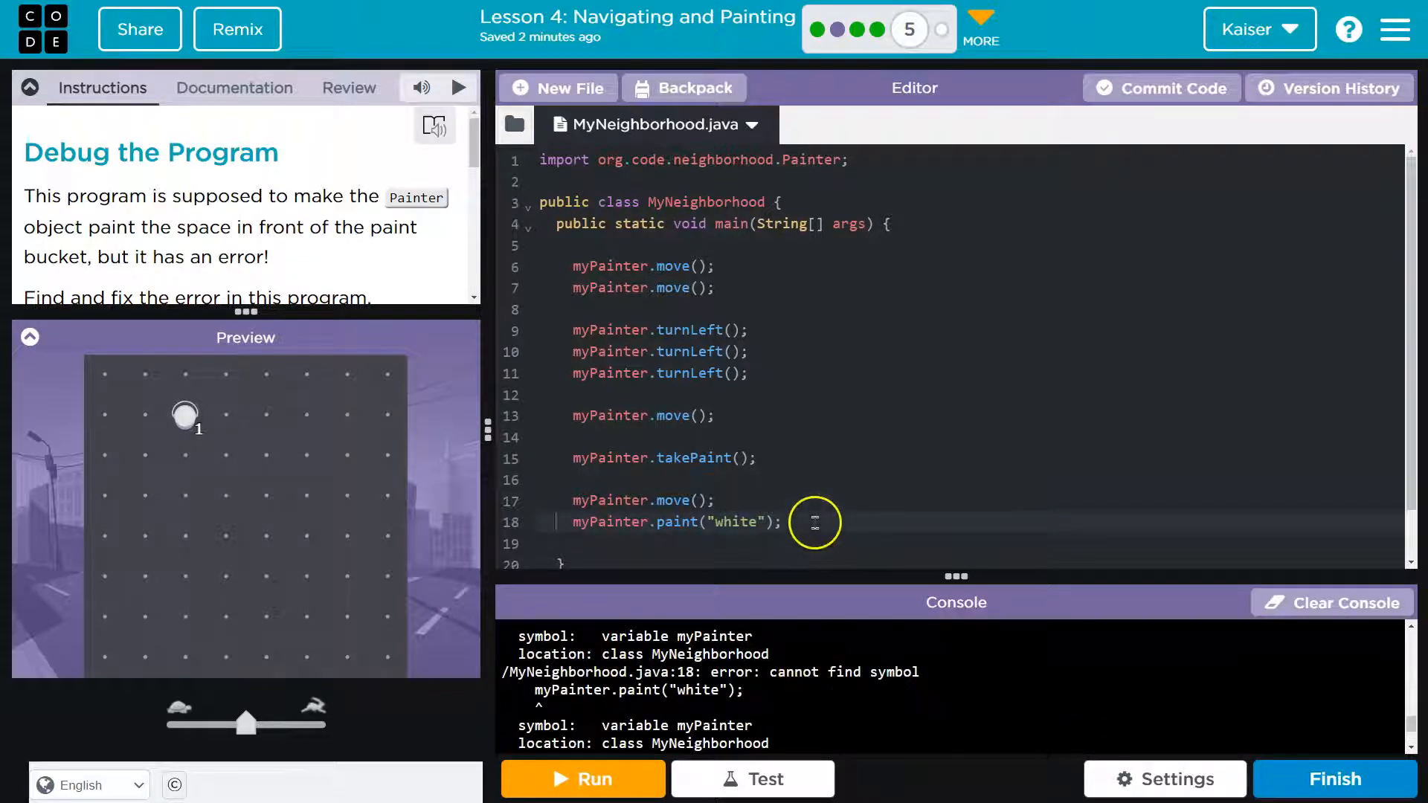
pyautogui.rightClick(576, 523)
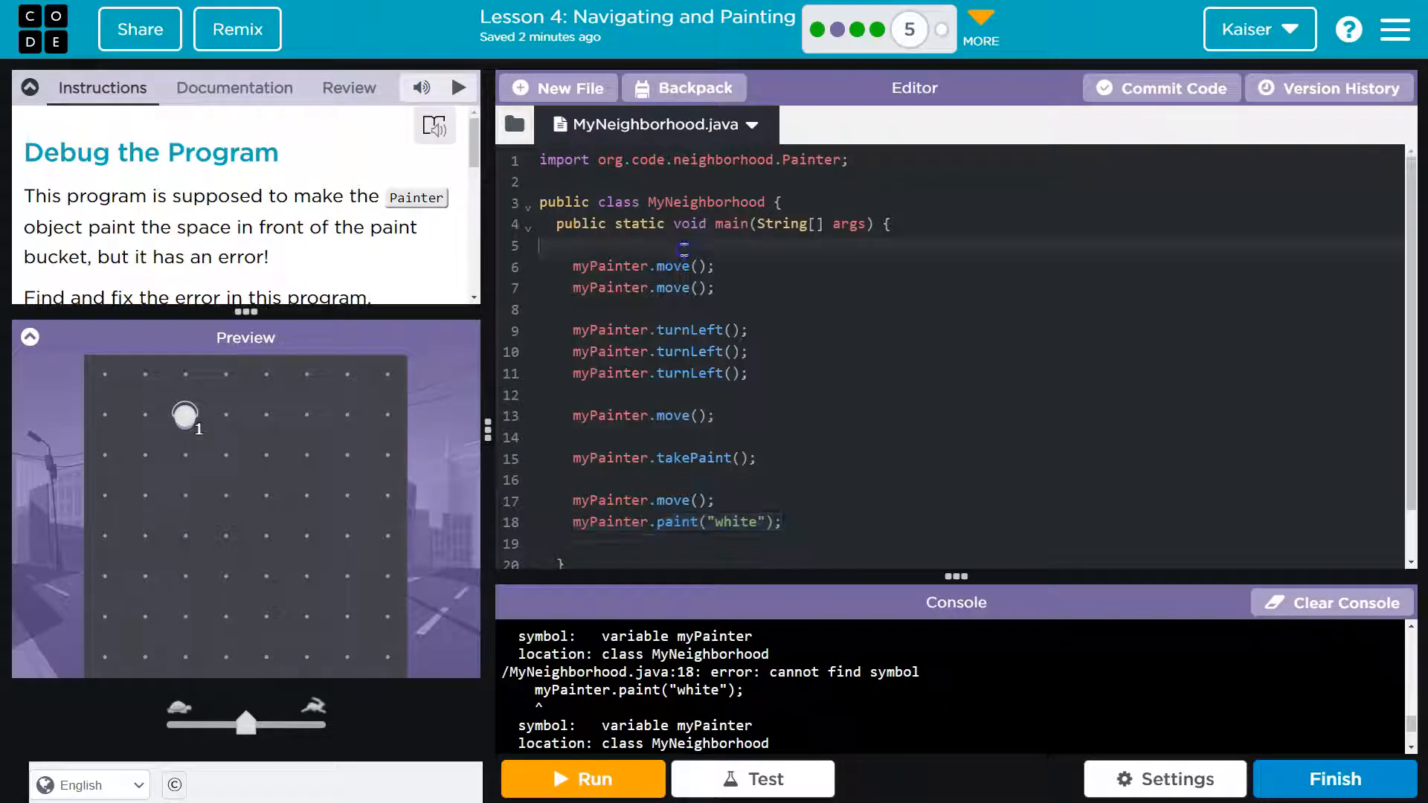
# Paste a copy of myPainter.paint("white"); onto line 6 and rerun the program
pyautogui.rightClick(630, 310)
pyautogui.write('myPainter.paint("white");')
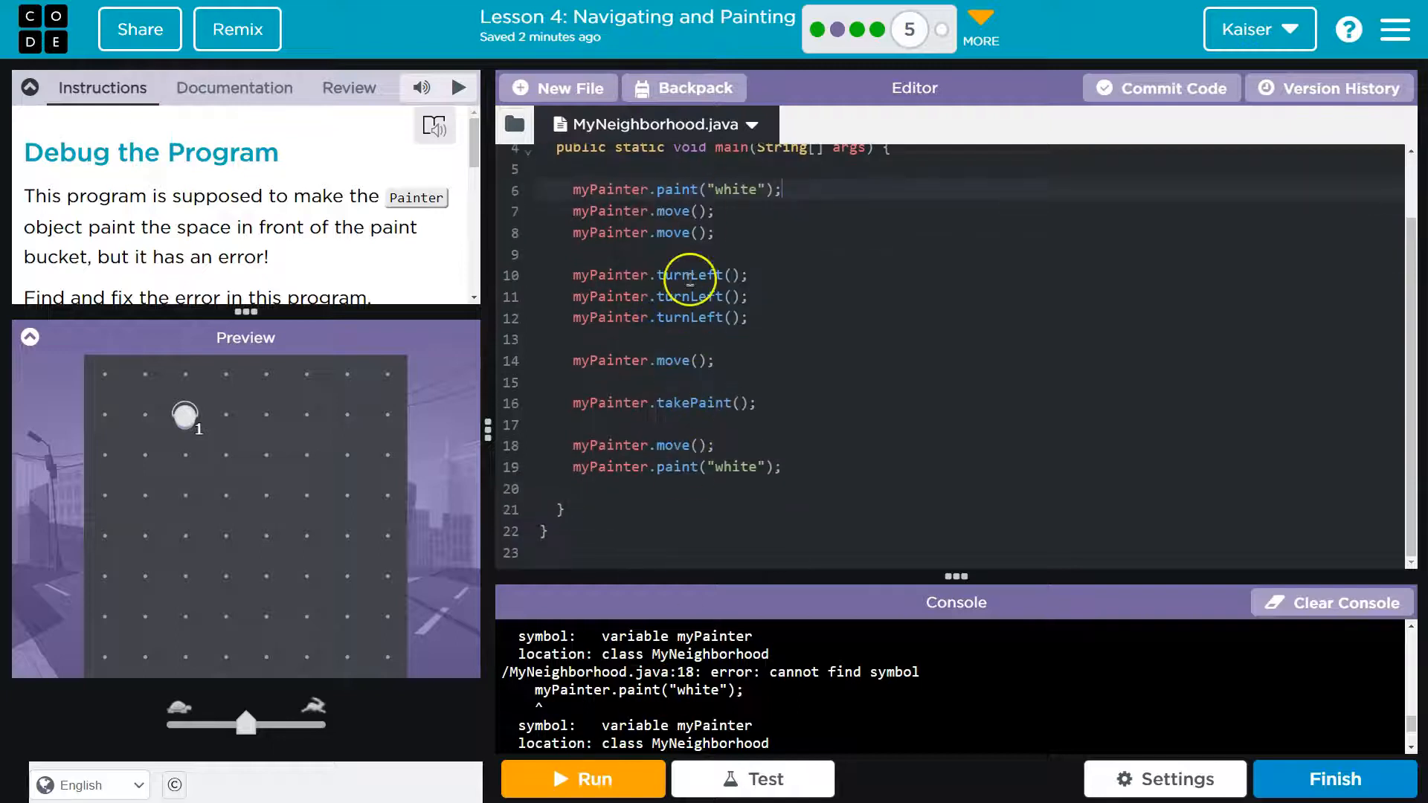
pyautogui.click(583, 778)
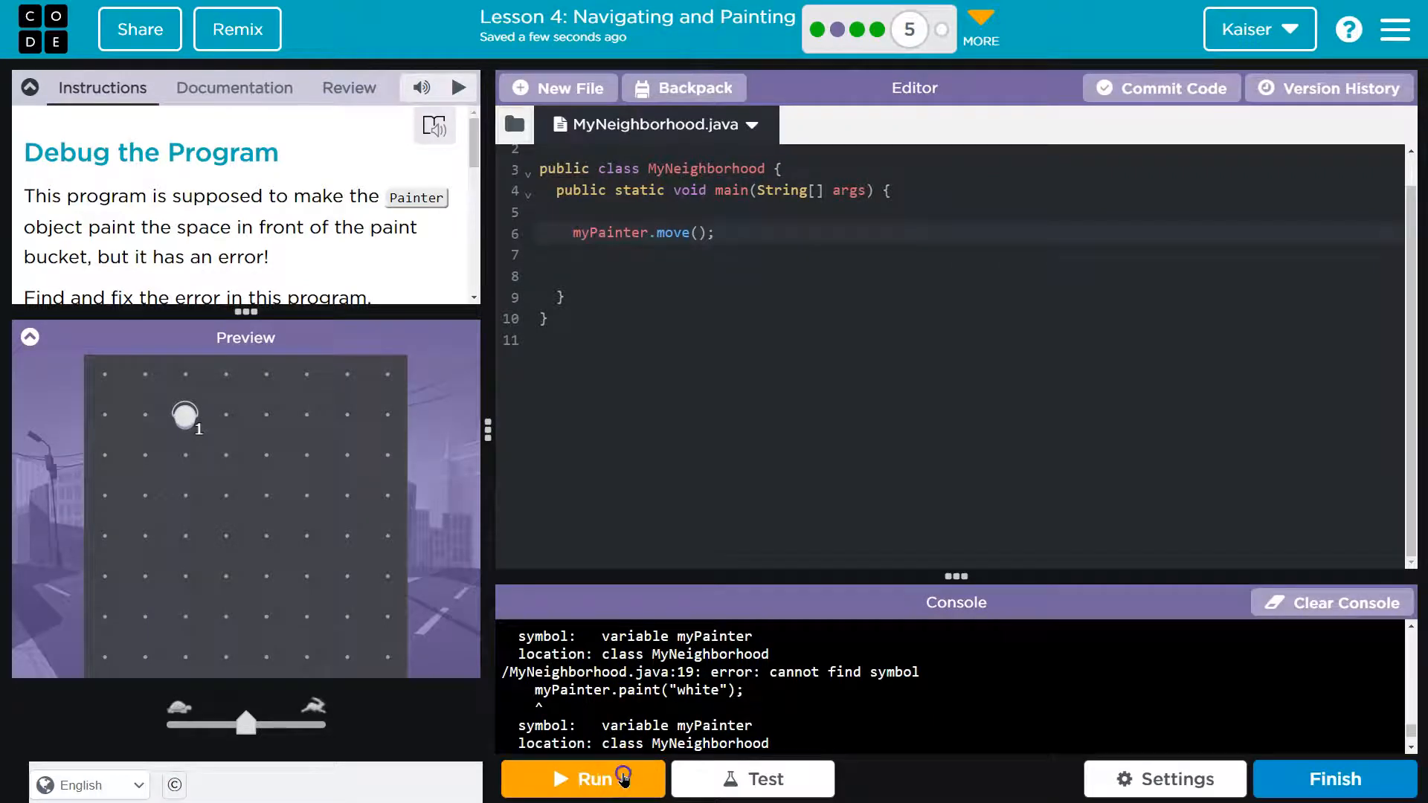
# Run the single-call version, see the line 6 error, then retype myPainter.move();
pyautogui.click(583, 779)
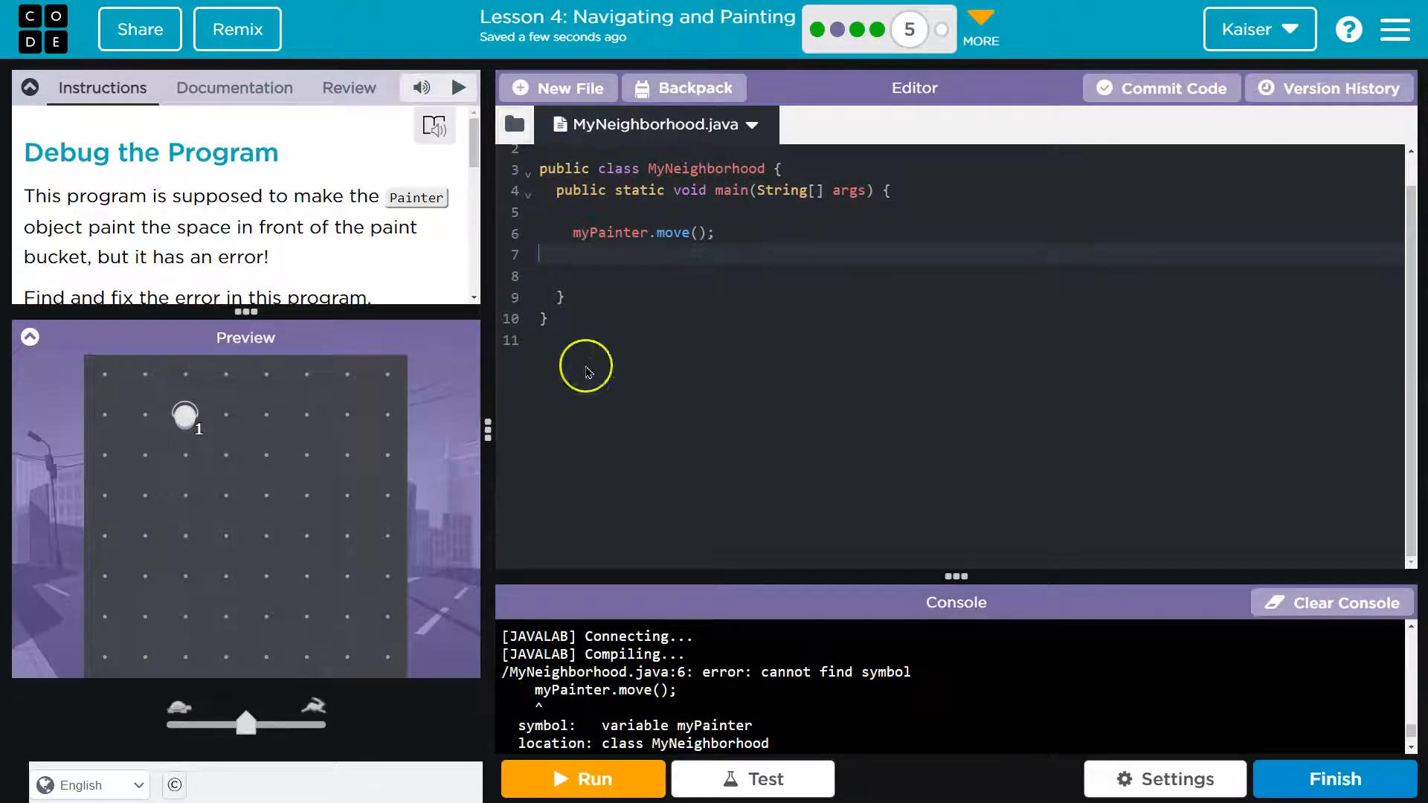
pyautogui.write('myPainter.move();')
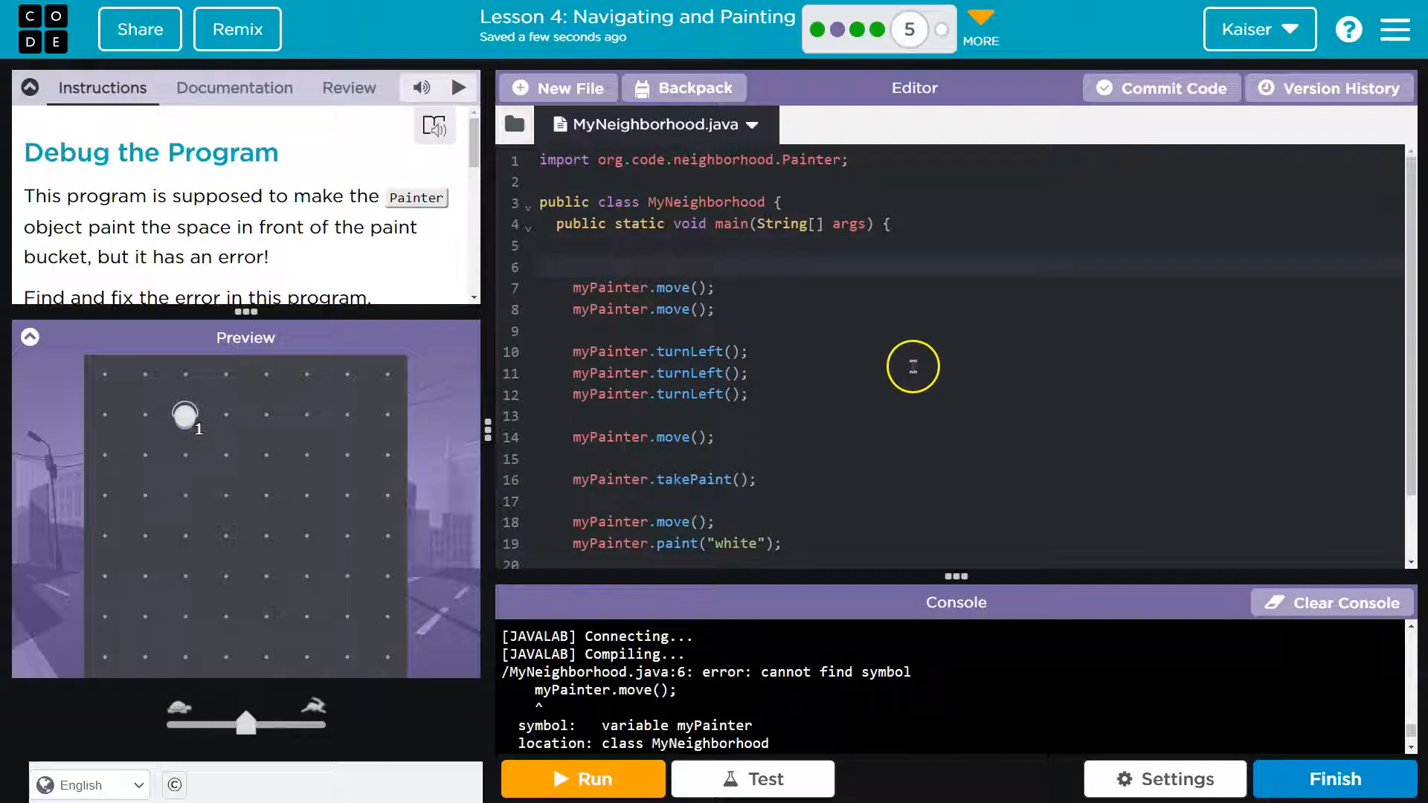
pyautogui.moveTo(899, 439)
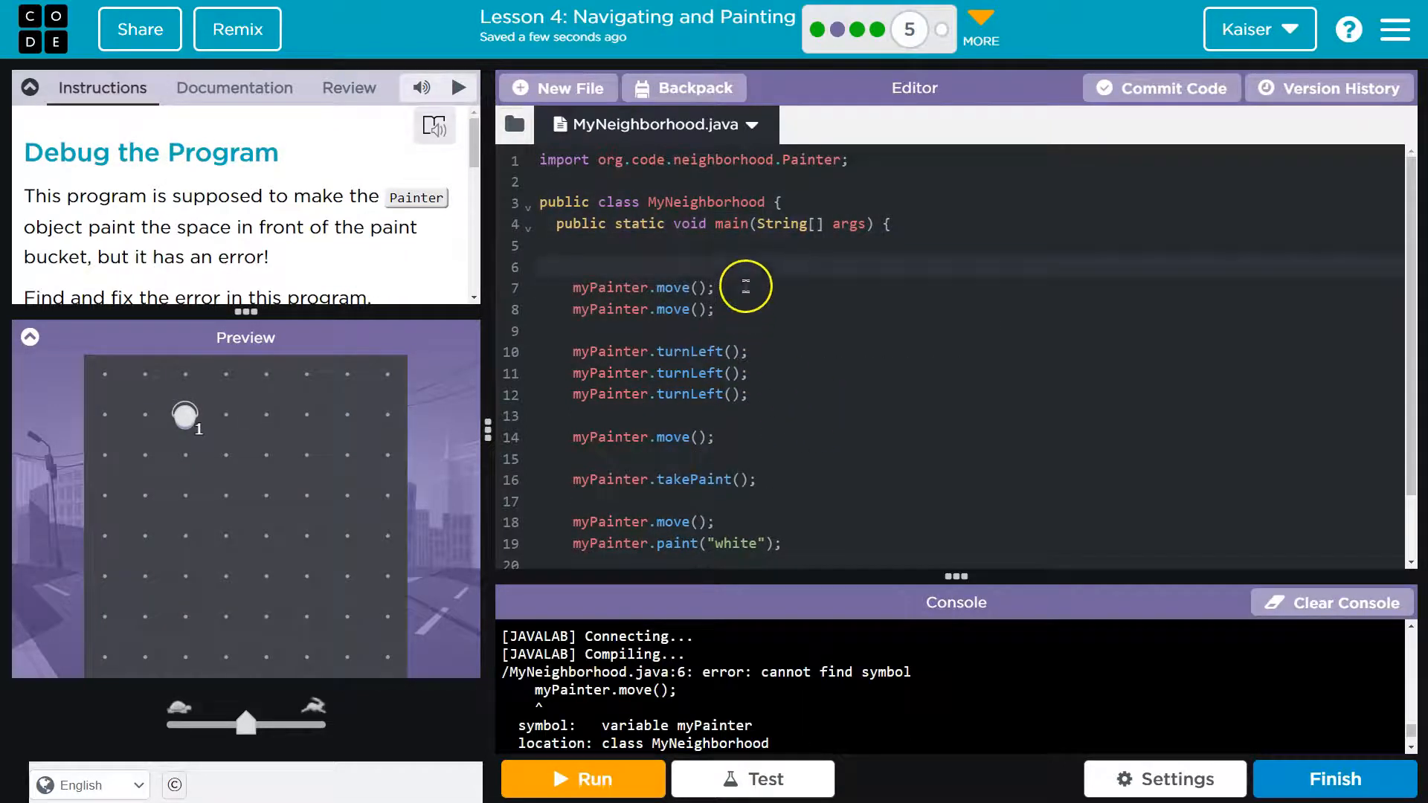
# Type '/*' while restoring main's original move calls with a blank line above them
pyautogui.write('/*')
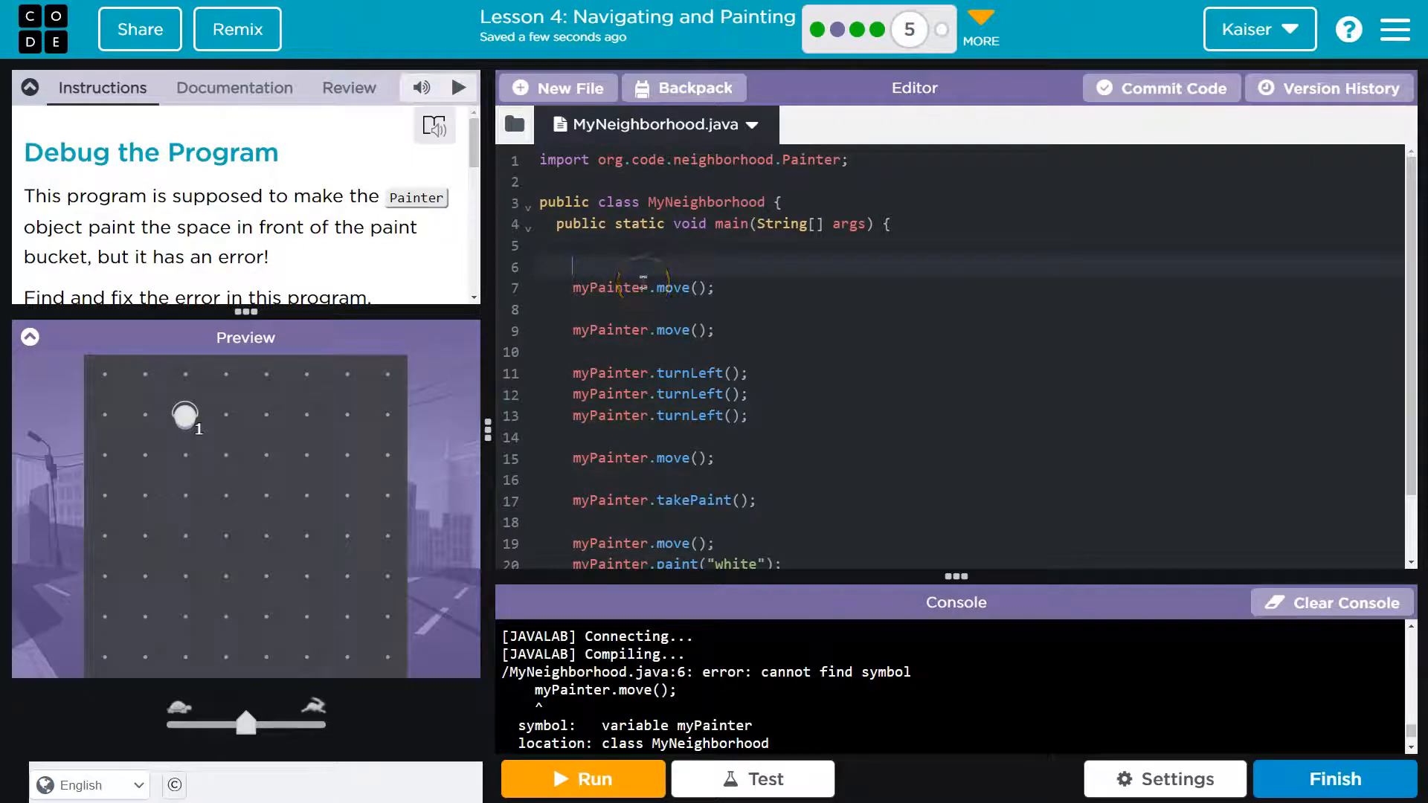
# Type 'Painter myPainter = new Painter();' on line 6 and highlight every myPainter use
pyautogui.write('Painter')
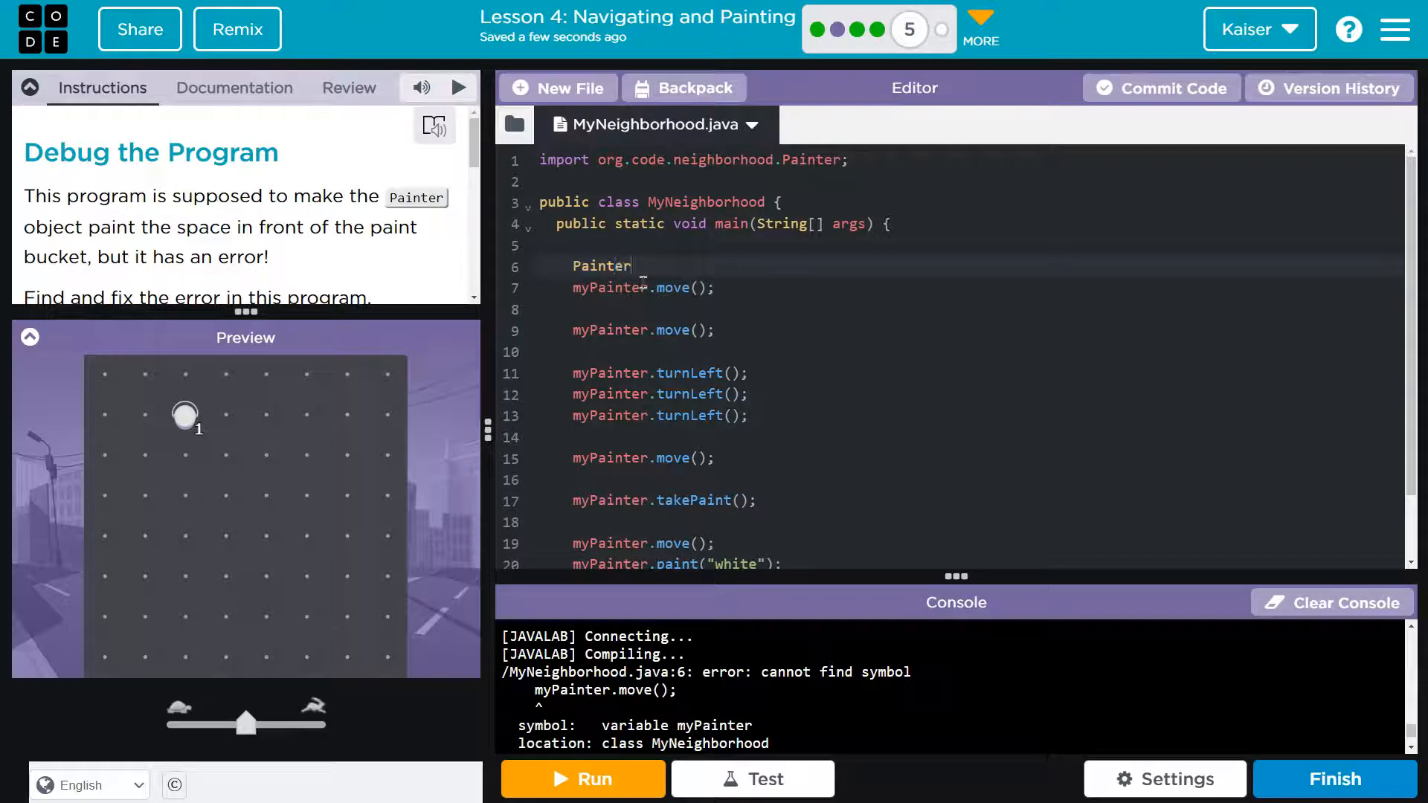
pyautogui.write('myPainter')
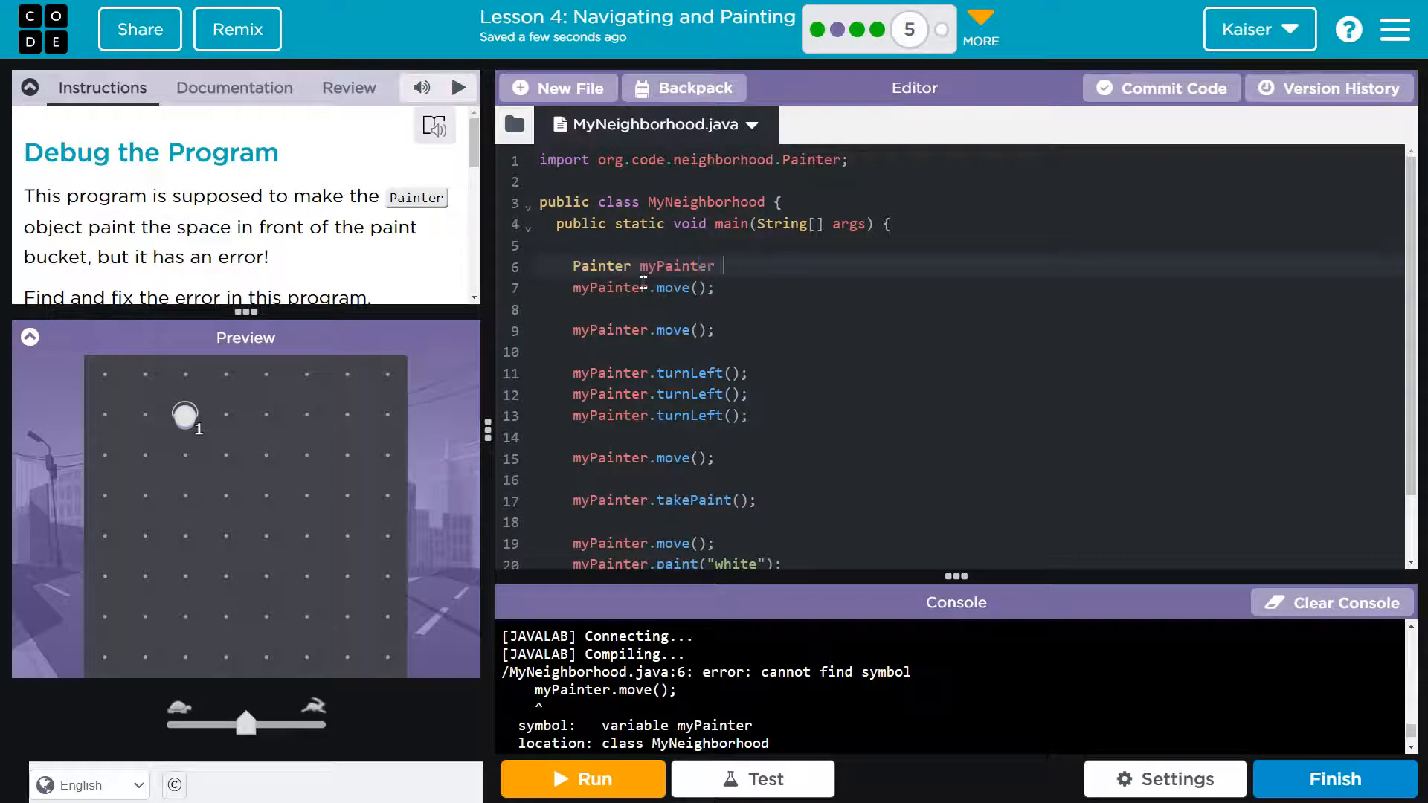
pyautogui.write('= new Paint')
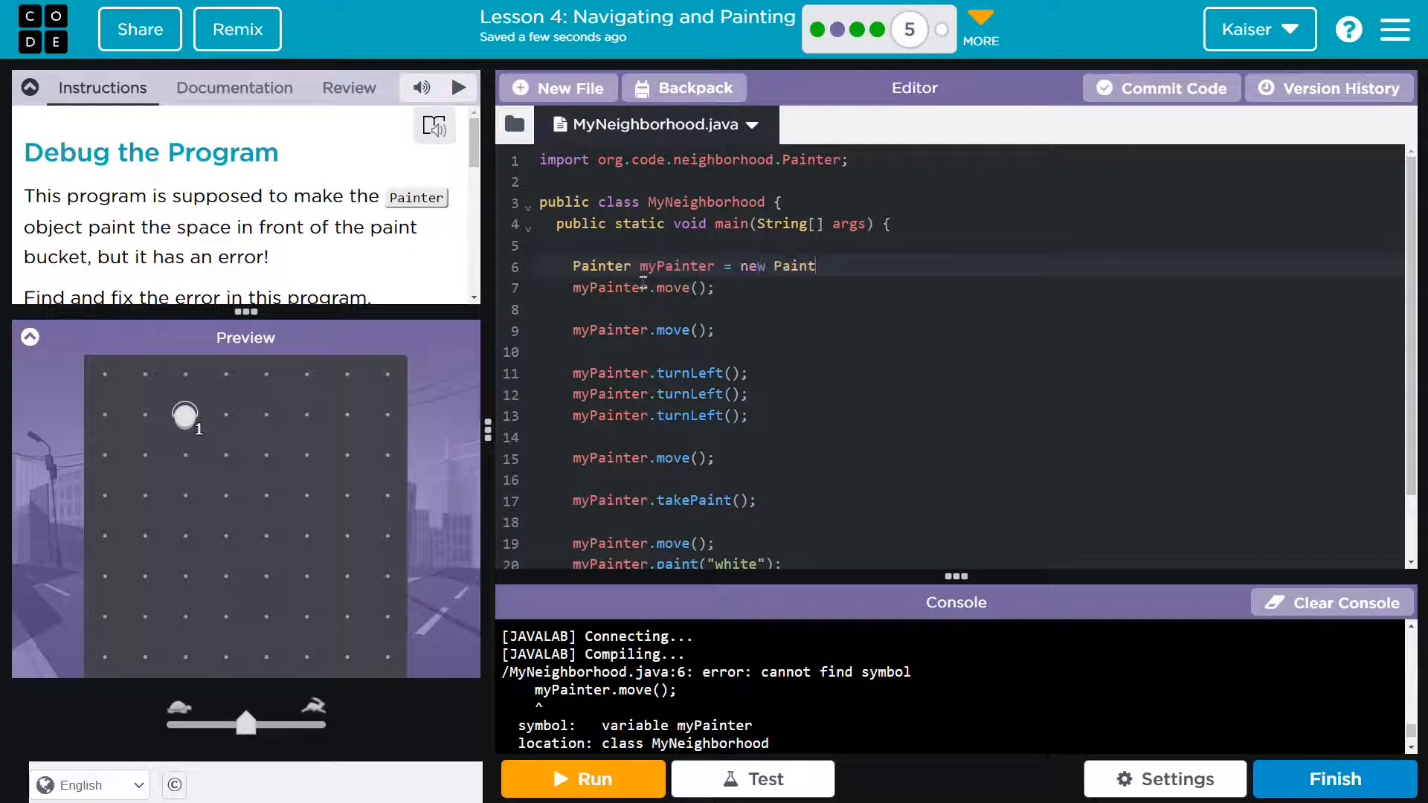
pyautogui.write('er();')
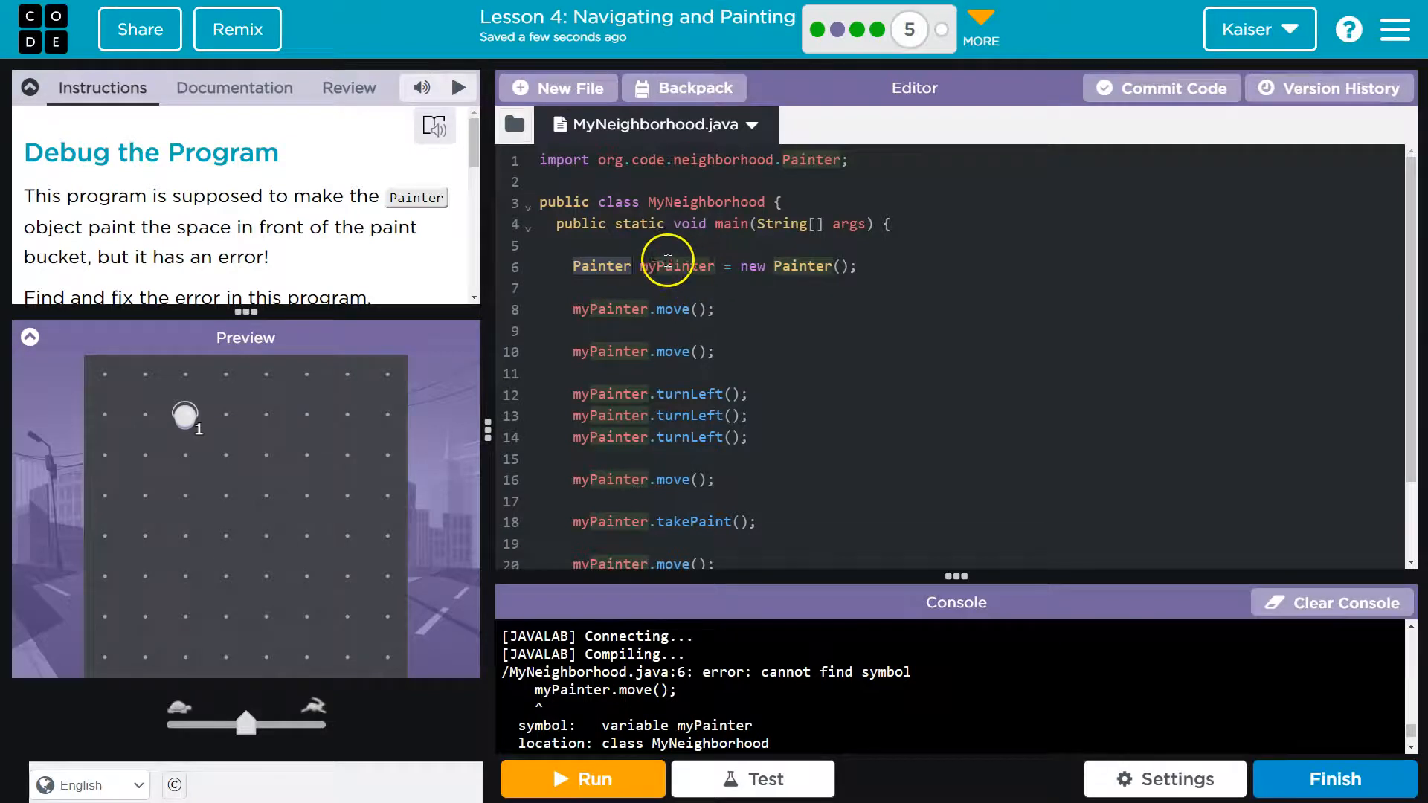
pyautogui.doubleClick(678, 266)
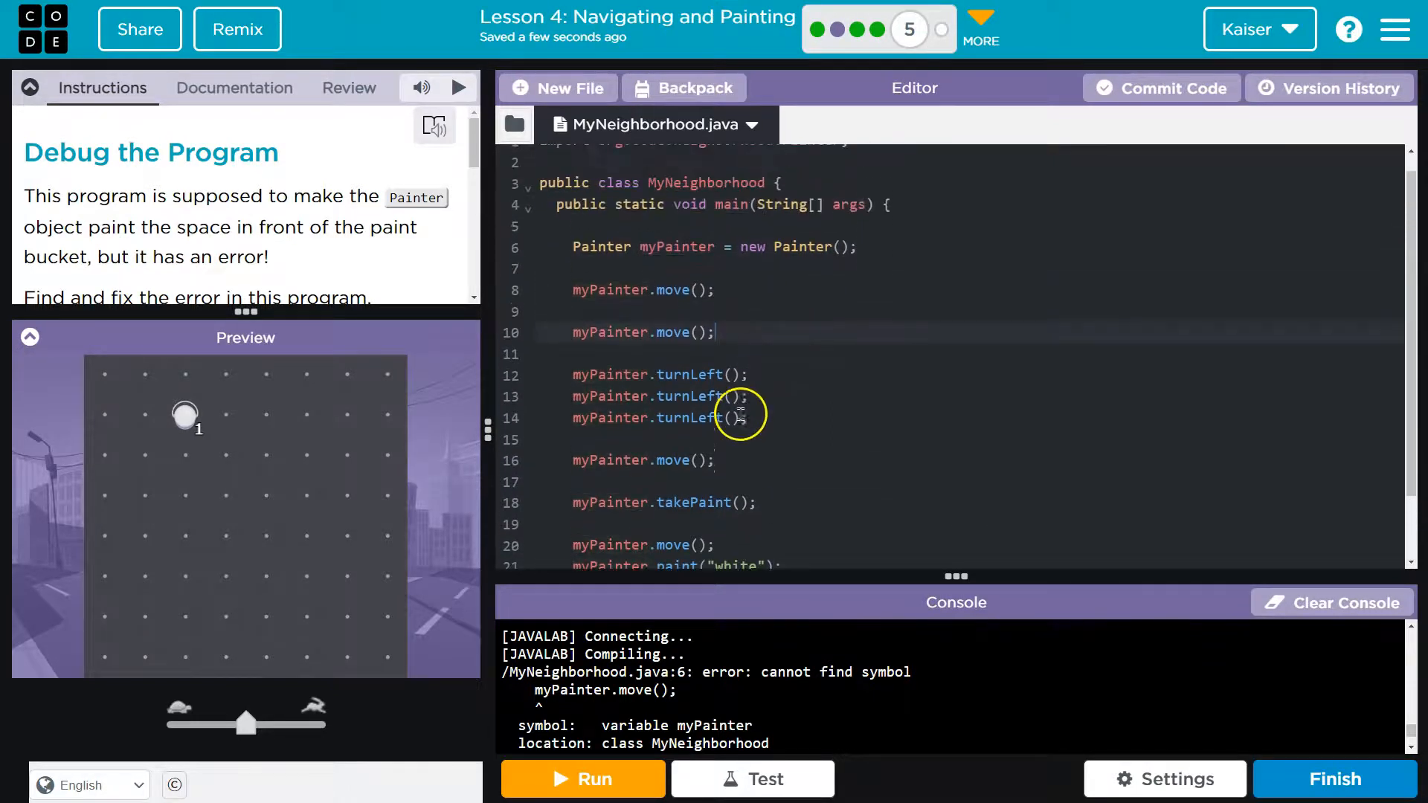
# Compile and run the fixed program so the painter moves, then start the tests
pyautogui.click(583, 779)
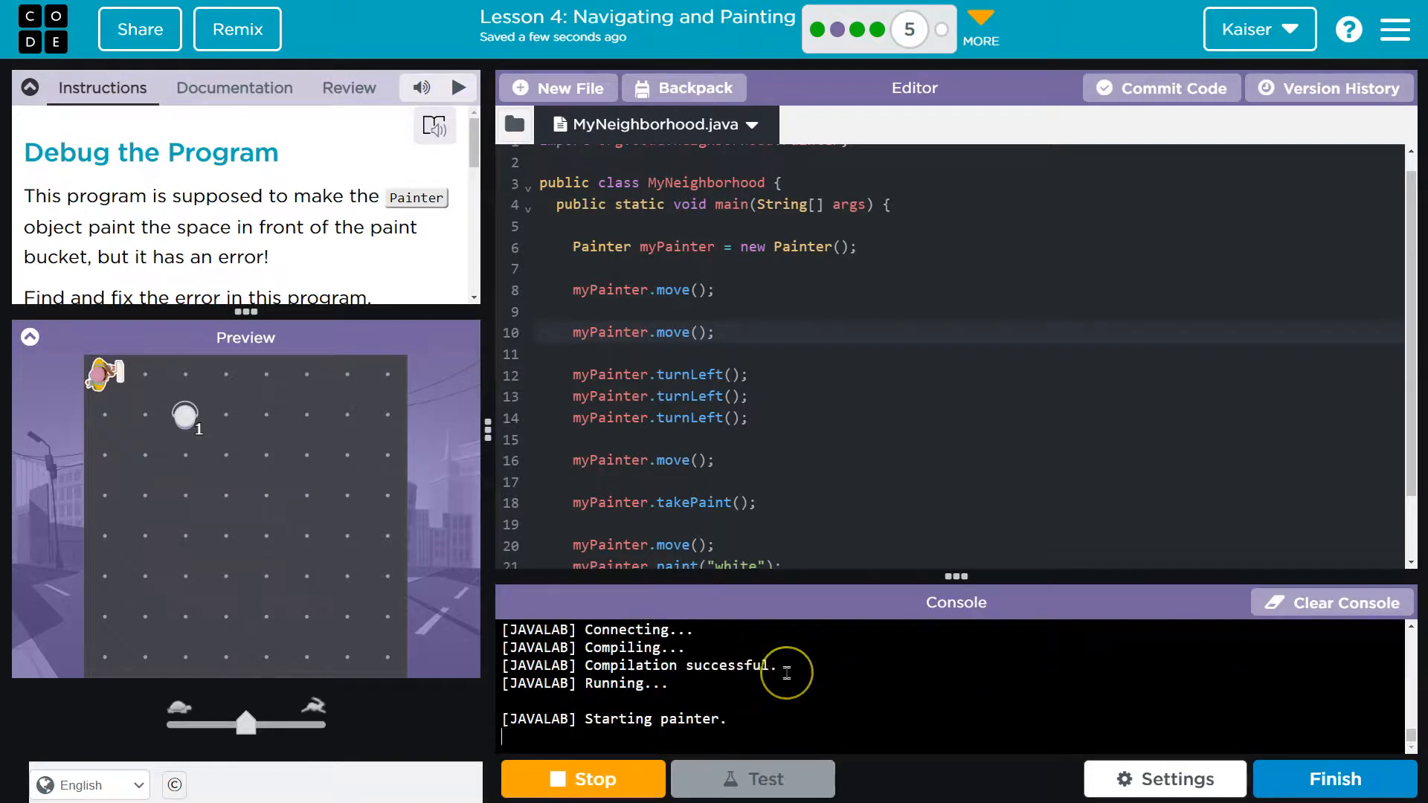
pyautogui.click(583, 779)
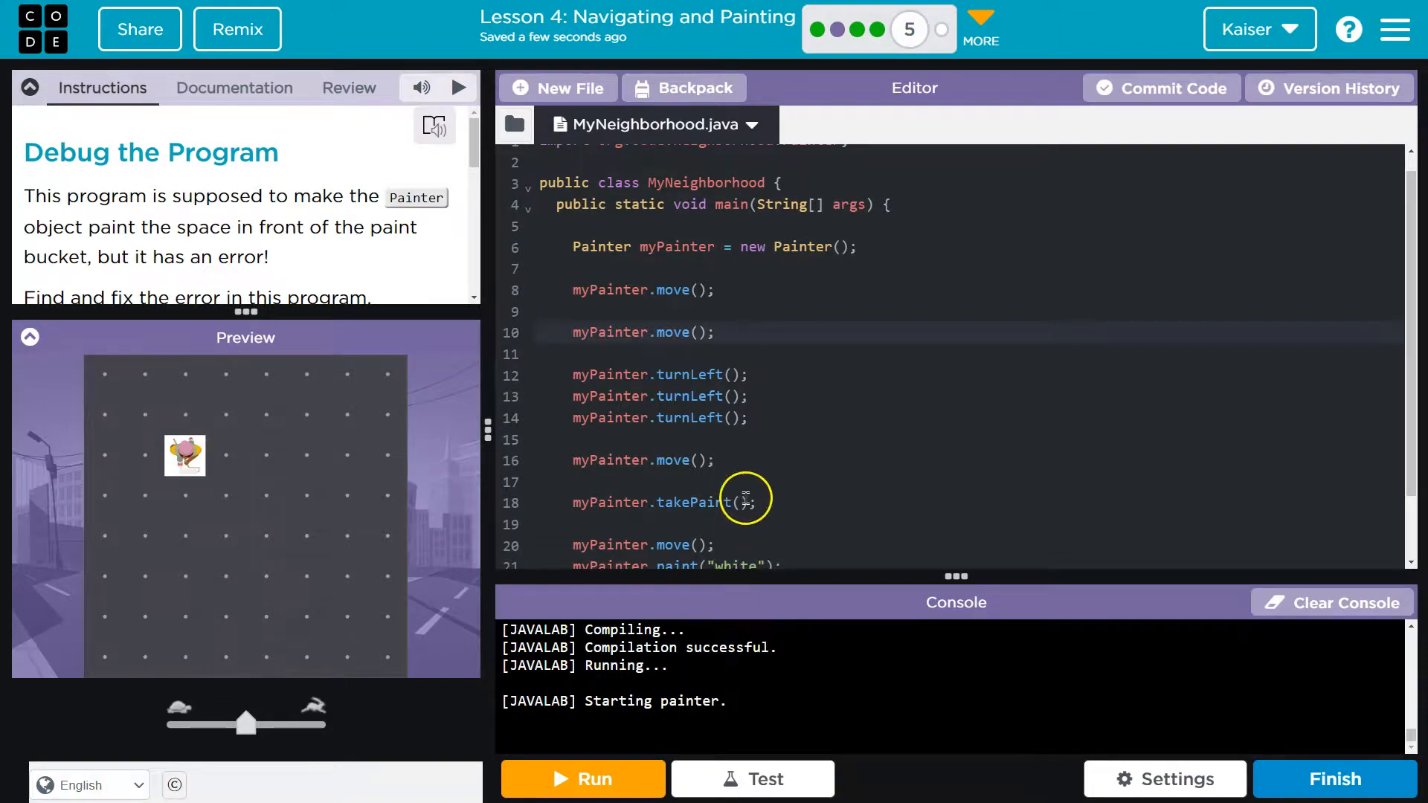
pyautogui.moveTo(740, 357)
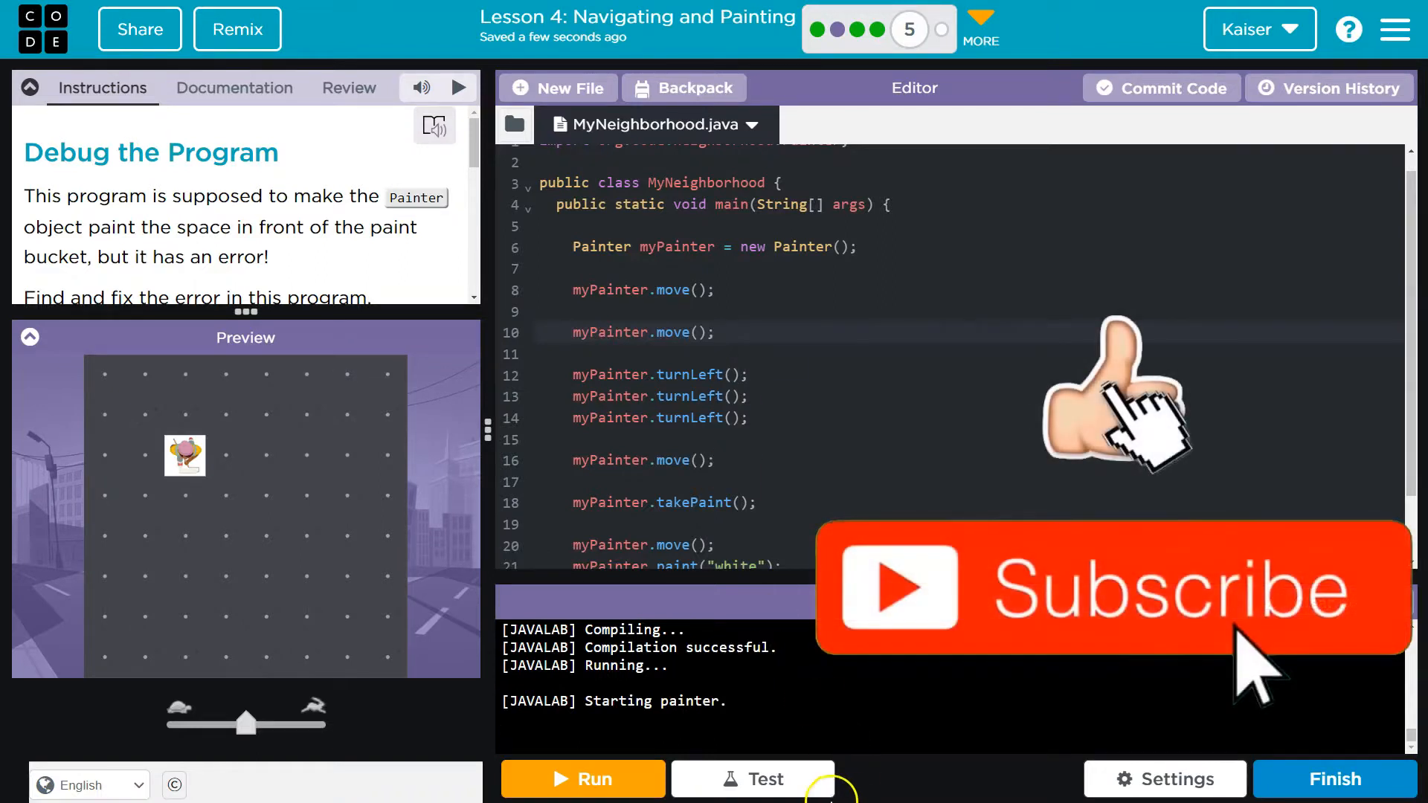
pyautogui.click(752, 779)
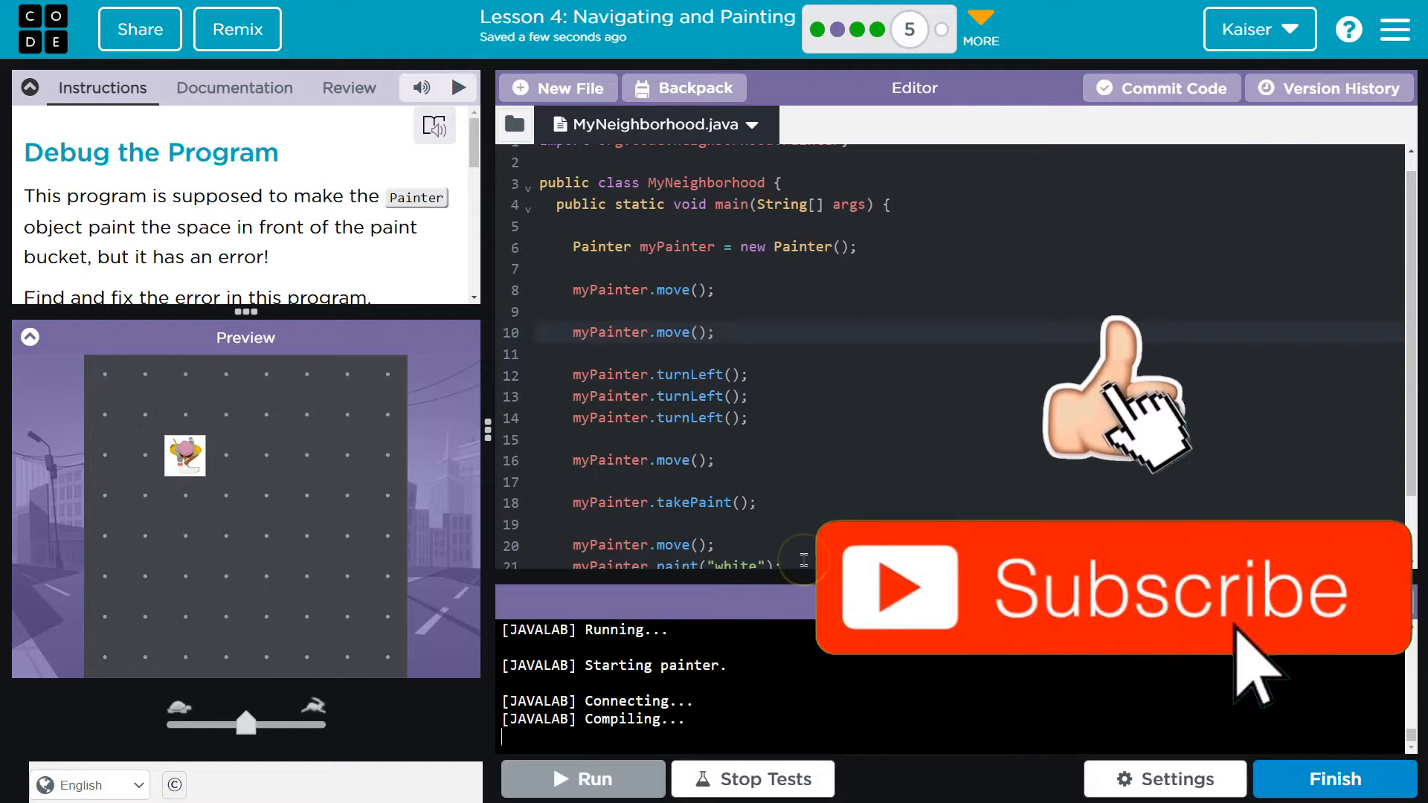